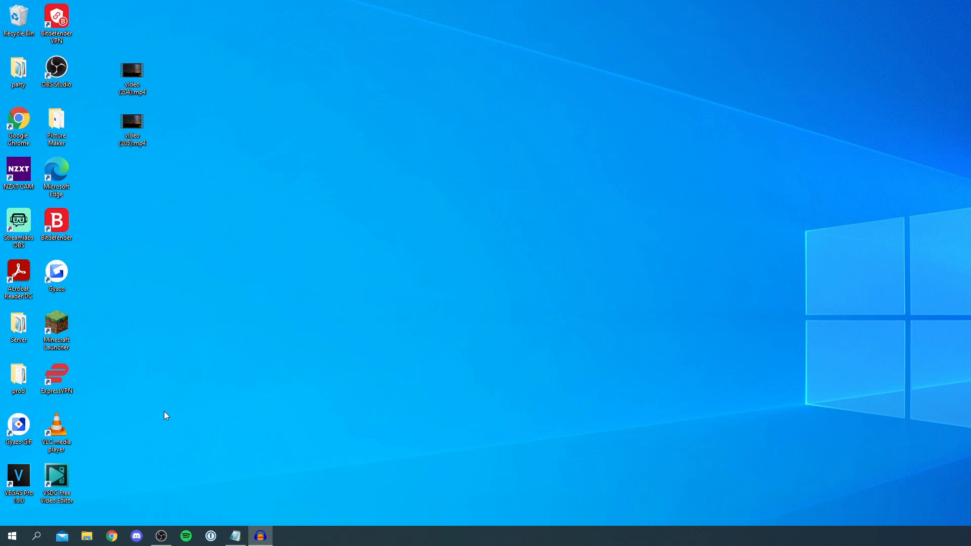
{"action": "mouse_move", "coordinate": [477, 121]}
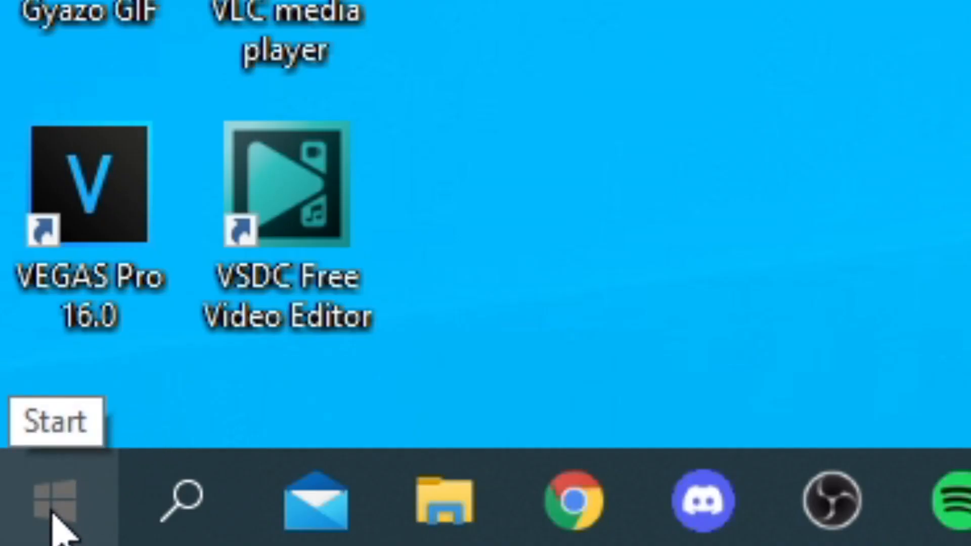
Step: Launch Windows Settings from the Start menu's gear icon
{"action": "left_click", "coordinate": [56, 502]}
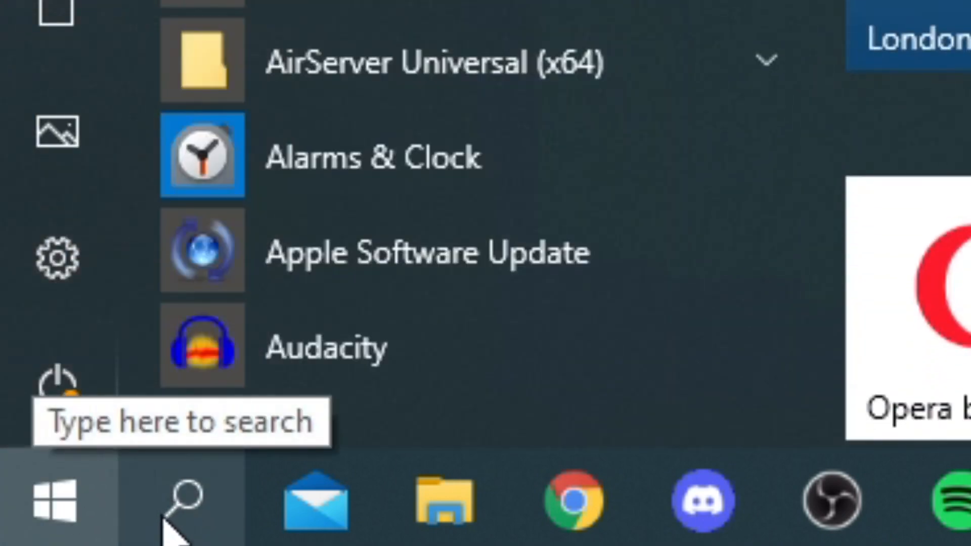
{"action": "mouse_move", "coordinate": [111, 341]}
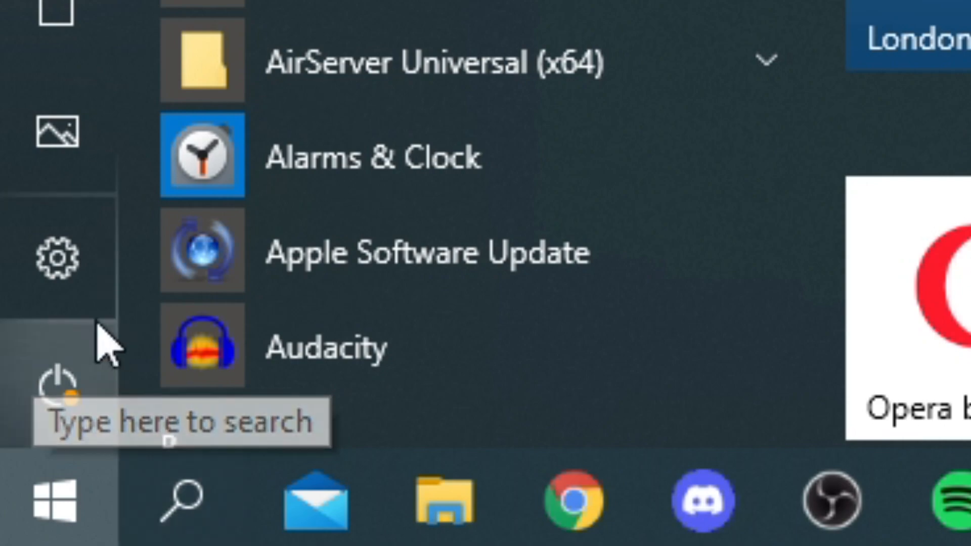
{"action": "left_click", "coordinate": [56, 257]}
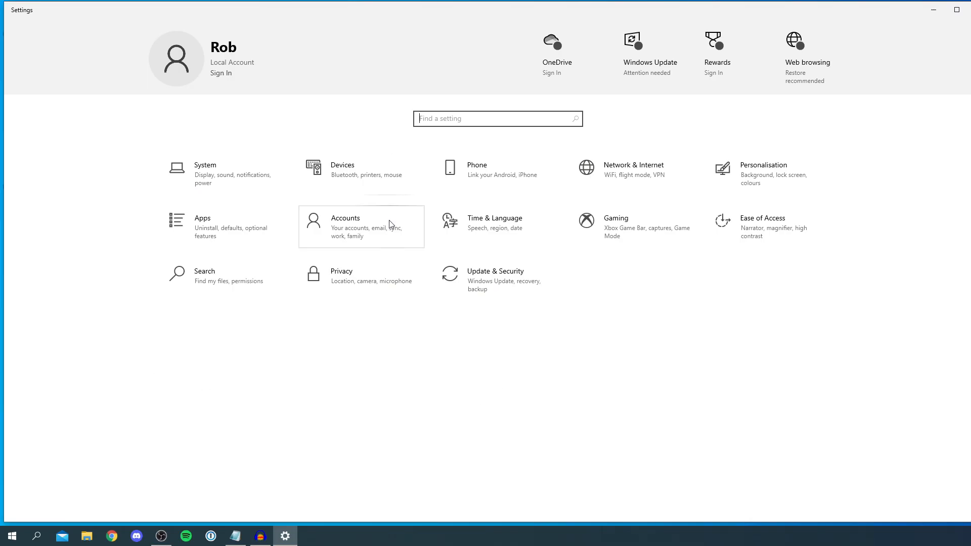
{"action": "mouse_move", "coordinate": [407, 250]}
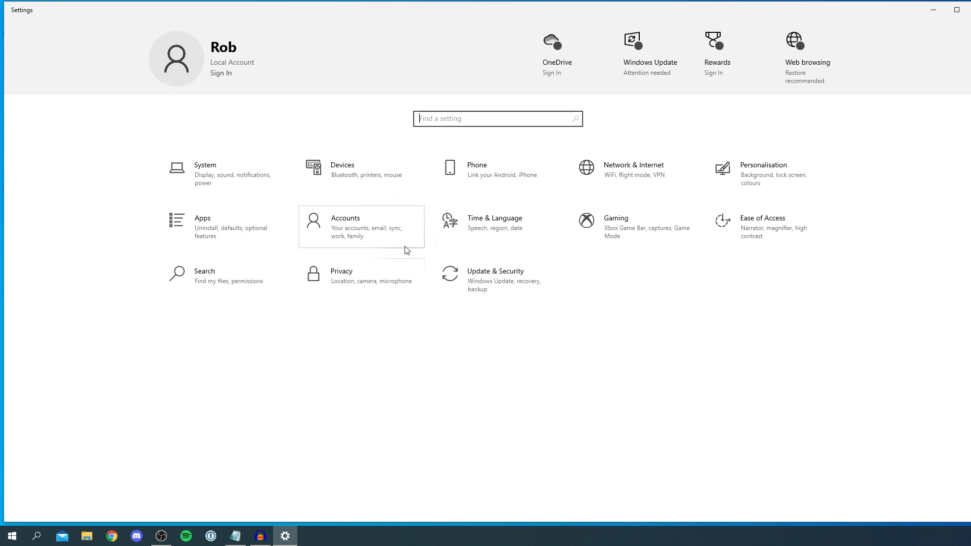
{"action": "mouse_move", "coordinate": [498, 279]}
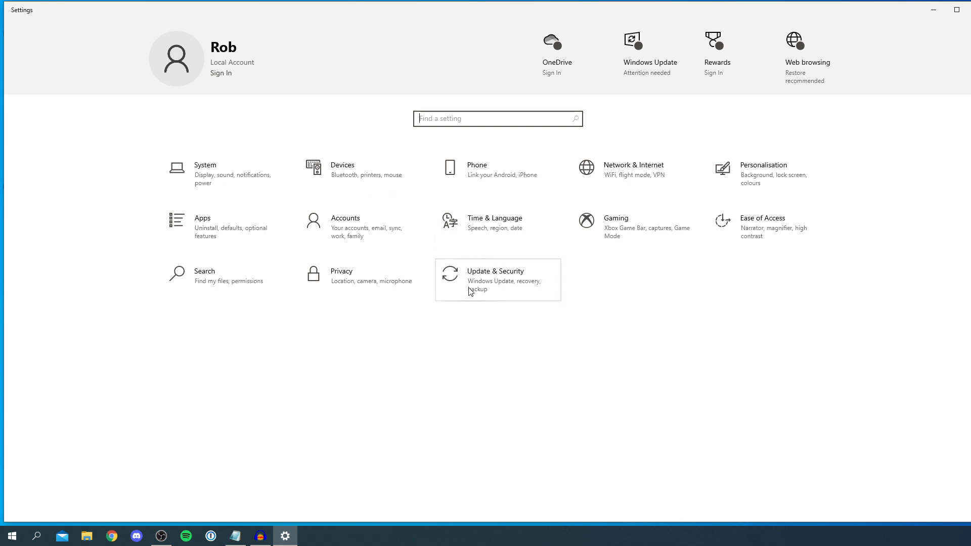
{"action": "mouse_move", "coordinate": [519, 283]}
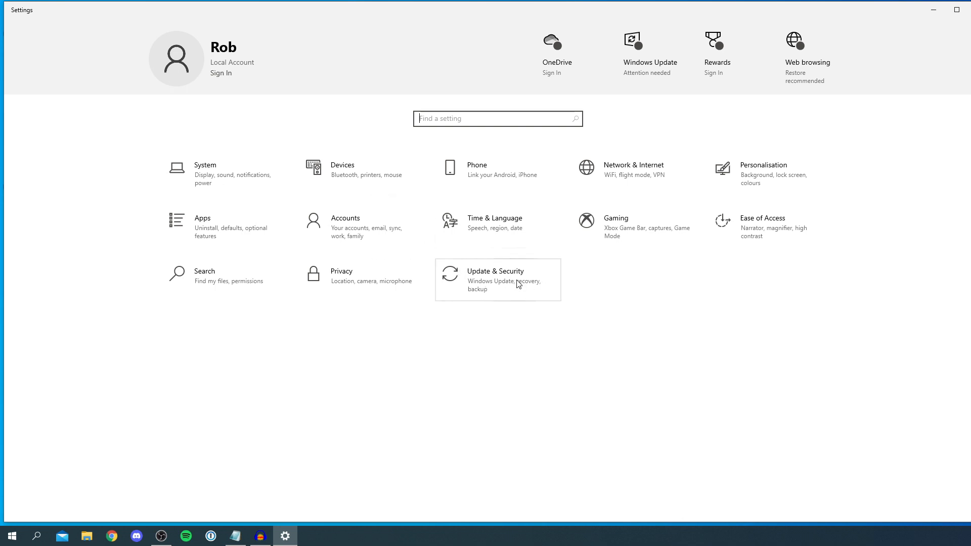
Step: Enter Update & Security to reach the Windows Update page
{"action": "left_click", "coordinate": [495, 279]}
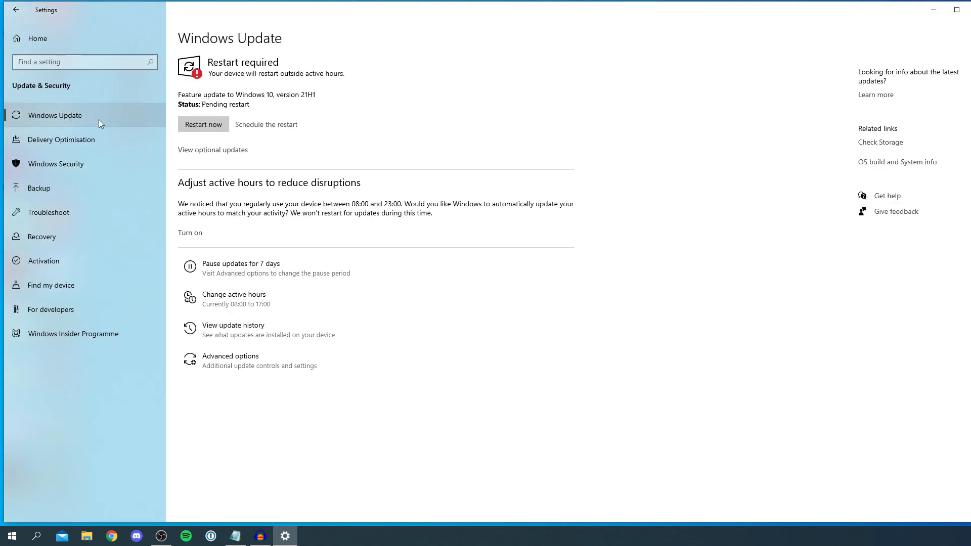
{"action": "mouse_move", "coordinate": [251, 70]}
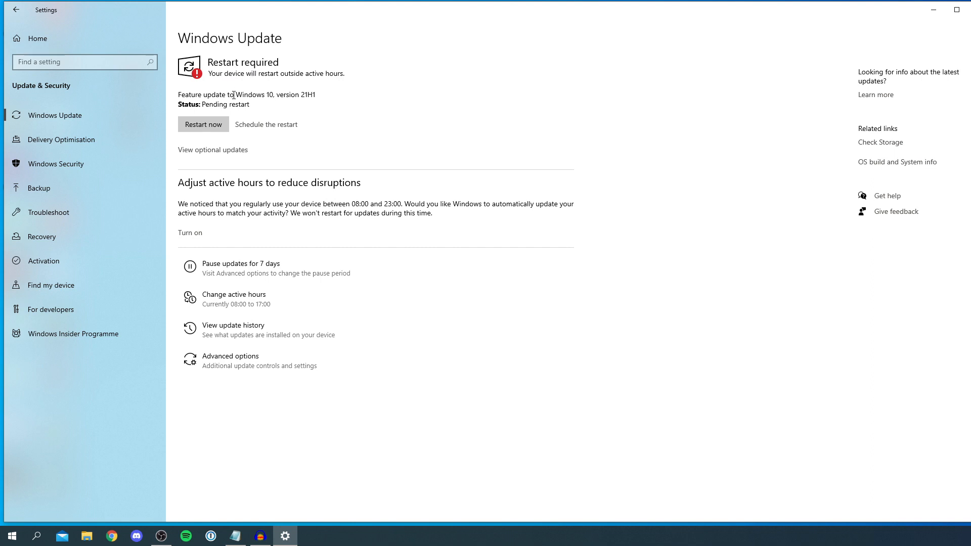
{"action": "mouse_move", "coordinate": [248, 201]}
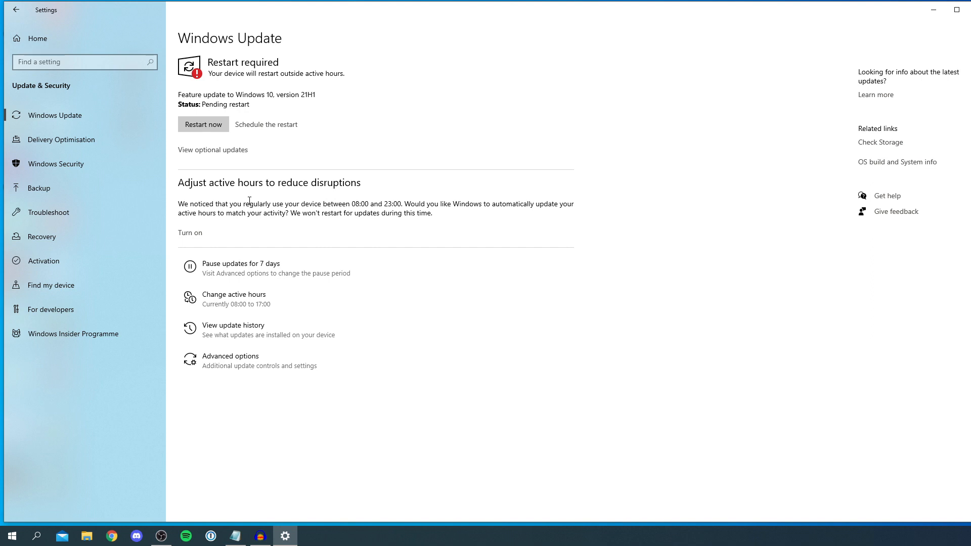
{"action": "mouse_move", "coordinate": [295, 100]}
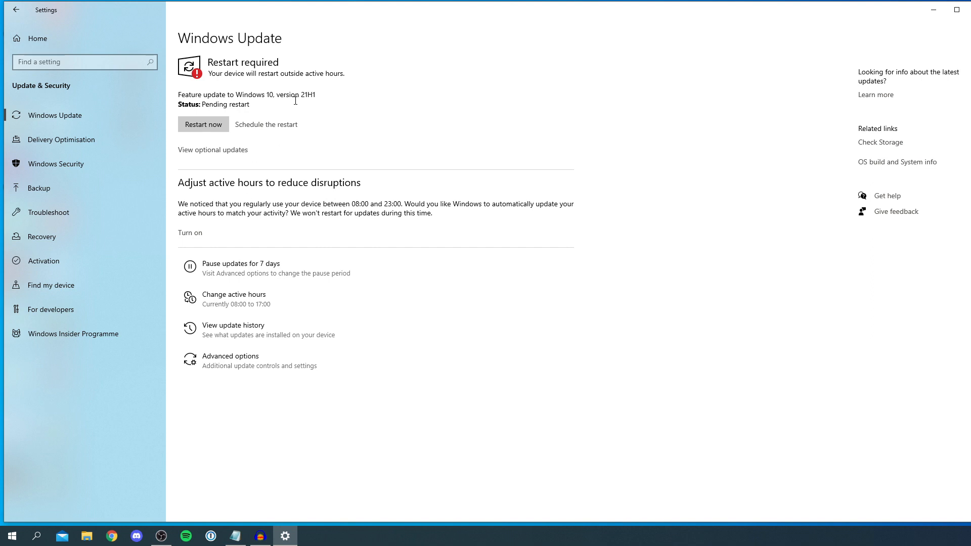